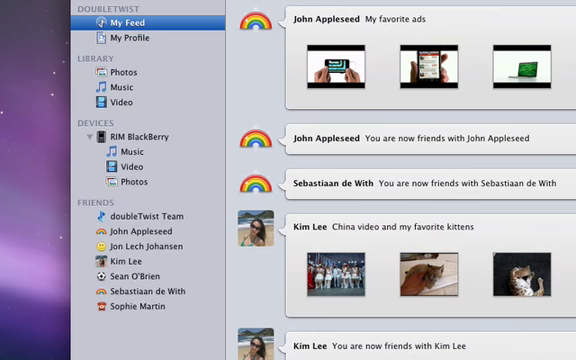
Browse the BlackBerry's photos, then show the Music Folder library and select 'Mr. Blue Sky'.
{"action": "left_click", "coordinate": [134, 131]}
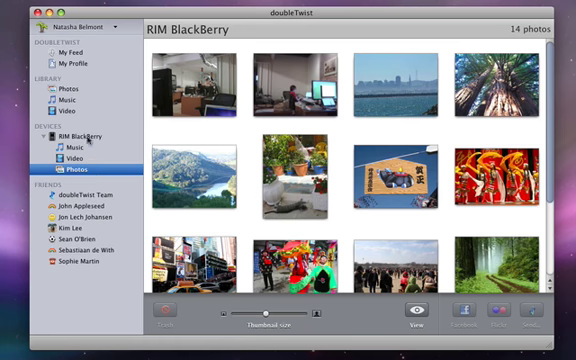
{"action": "left_click", "coordinate": [67, 100]}
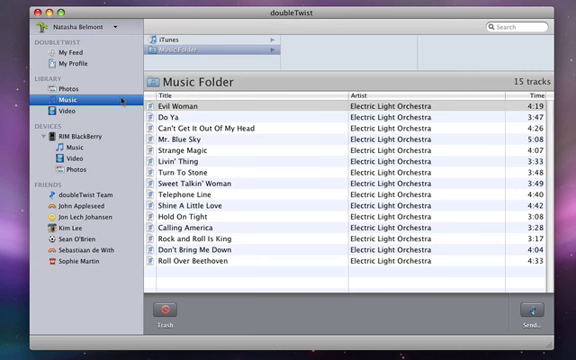
{"action": "left_click", "coordinate": [250, 130]}
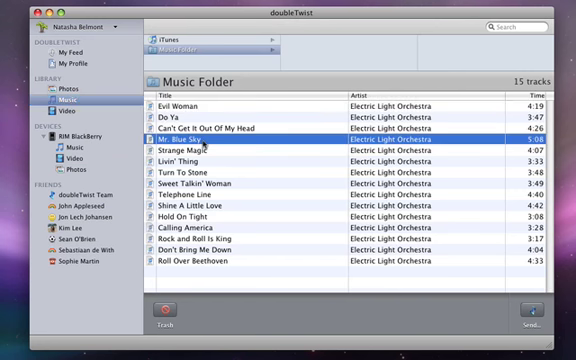